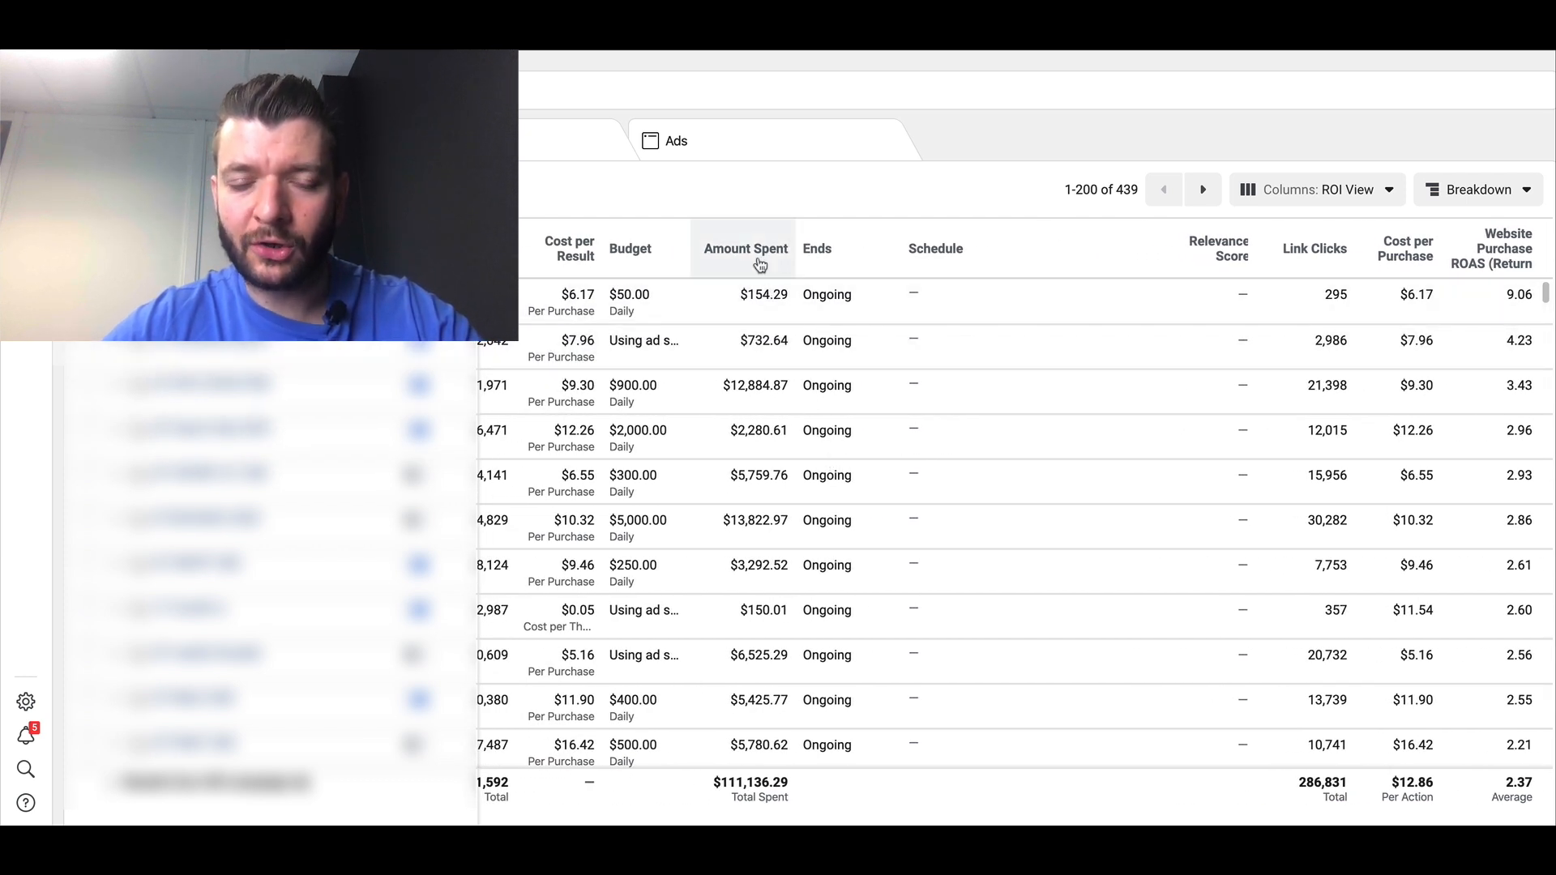
# Sort the campaign table by Amount Spent, highest first.
pyautogui.click(744, 248)
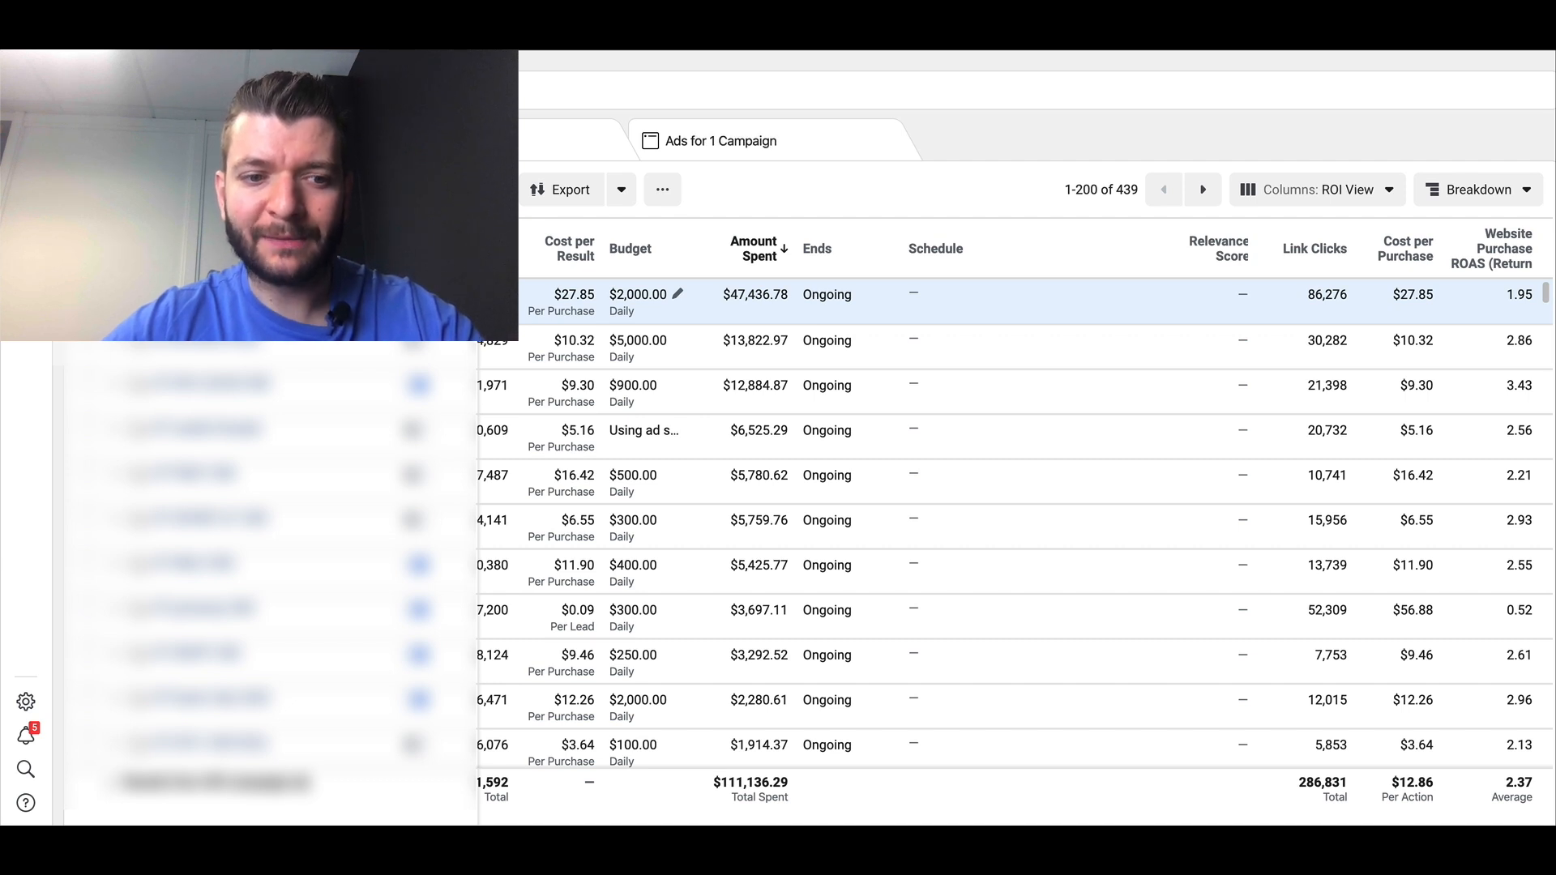
pyautogui.moveTo(704, 315)
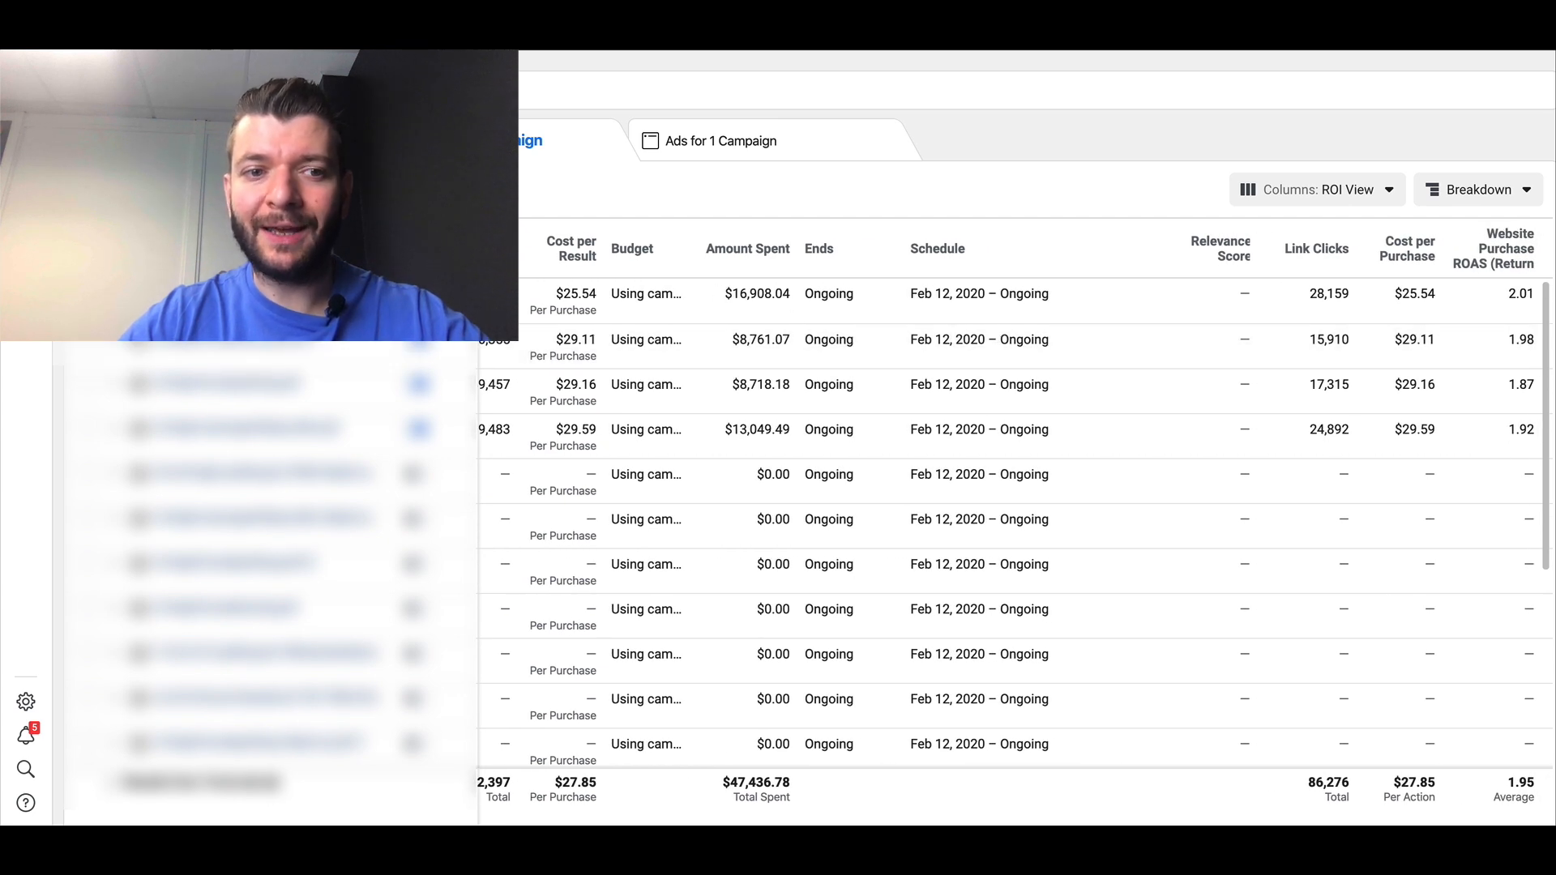
# Bring the Website Purchases Conversion value column ($92,628.83 total) into view.
pyautogui.click(756, 249)
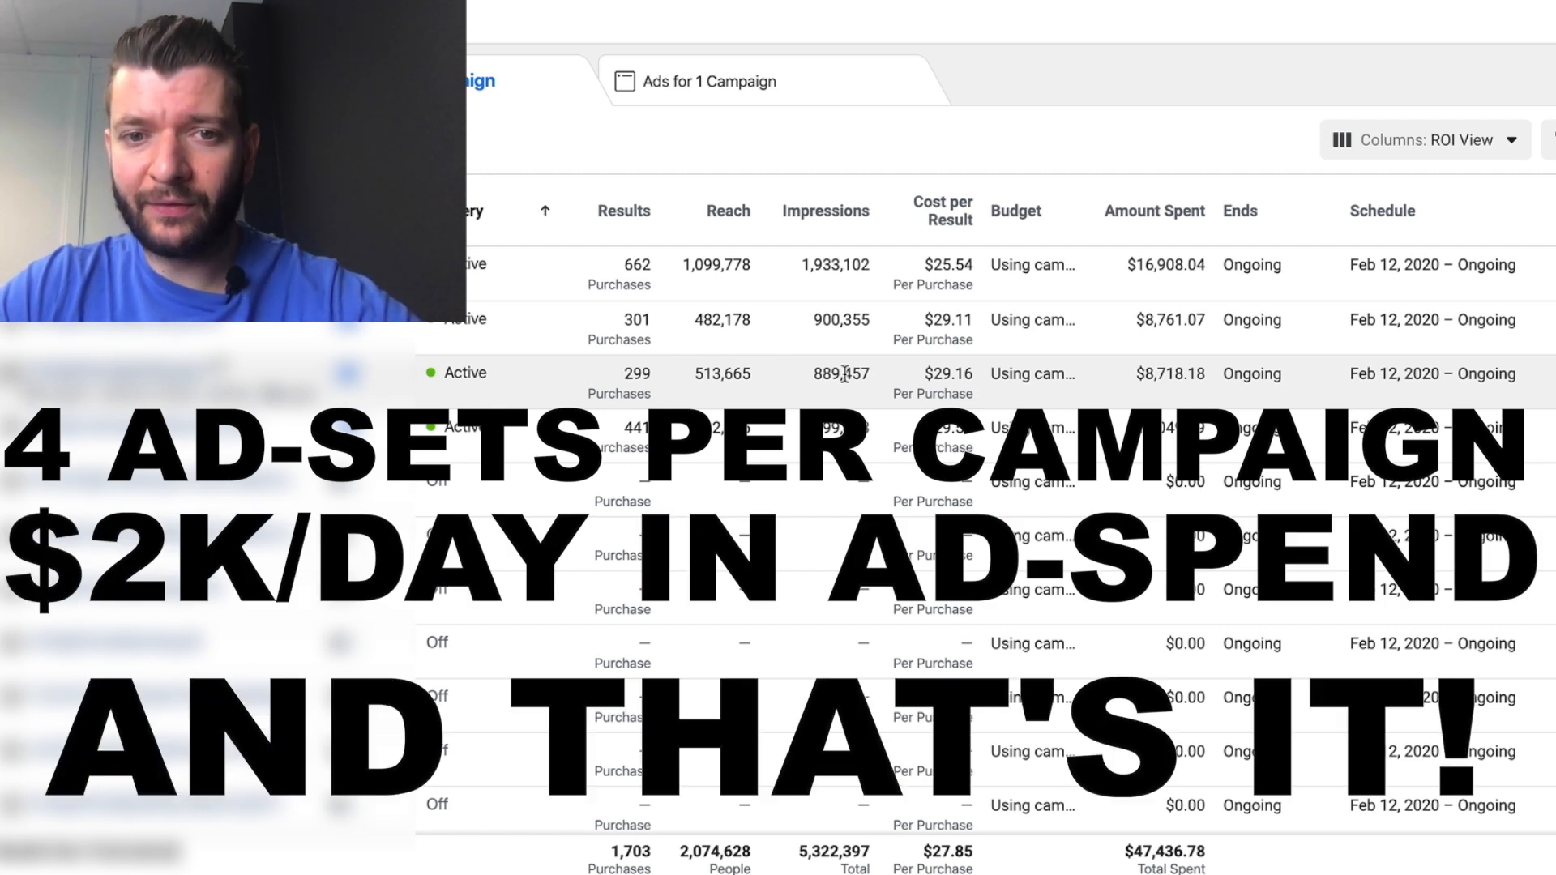
pyautogui.moveTo(1032, 375)
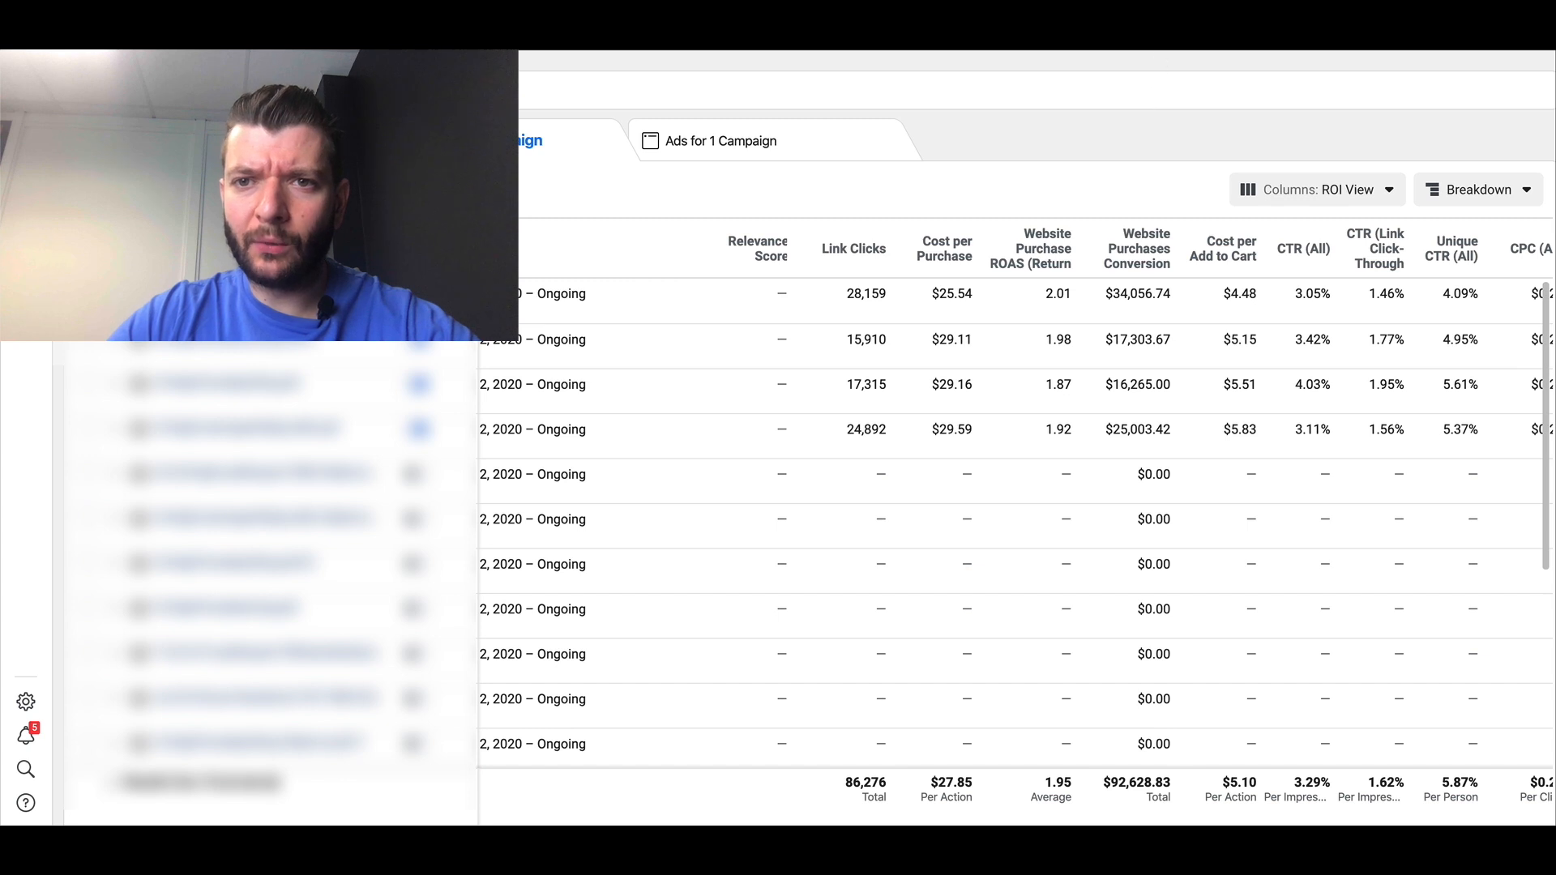
pyautogui.click(853, 248)
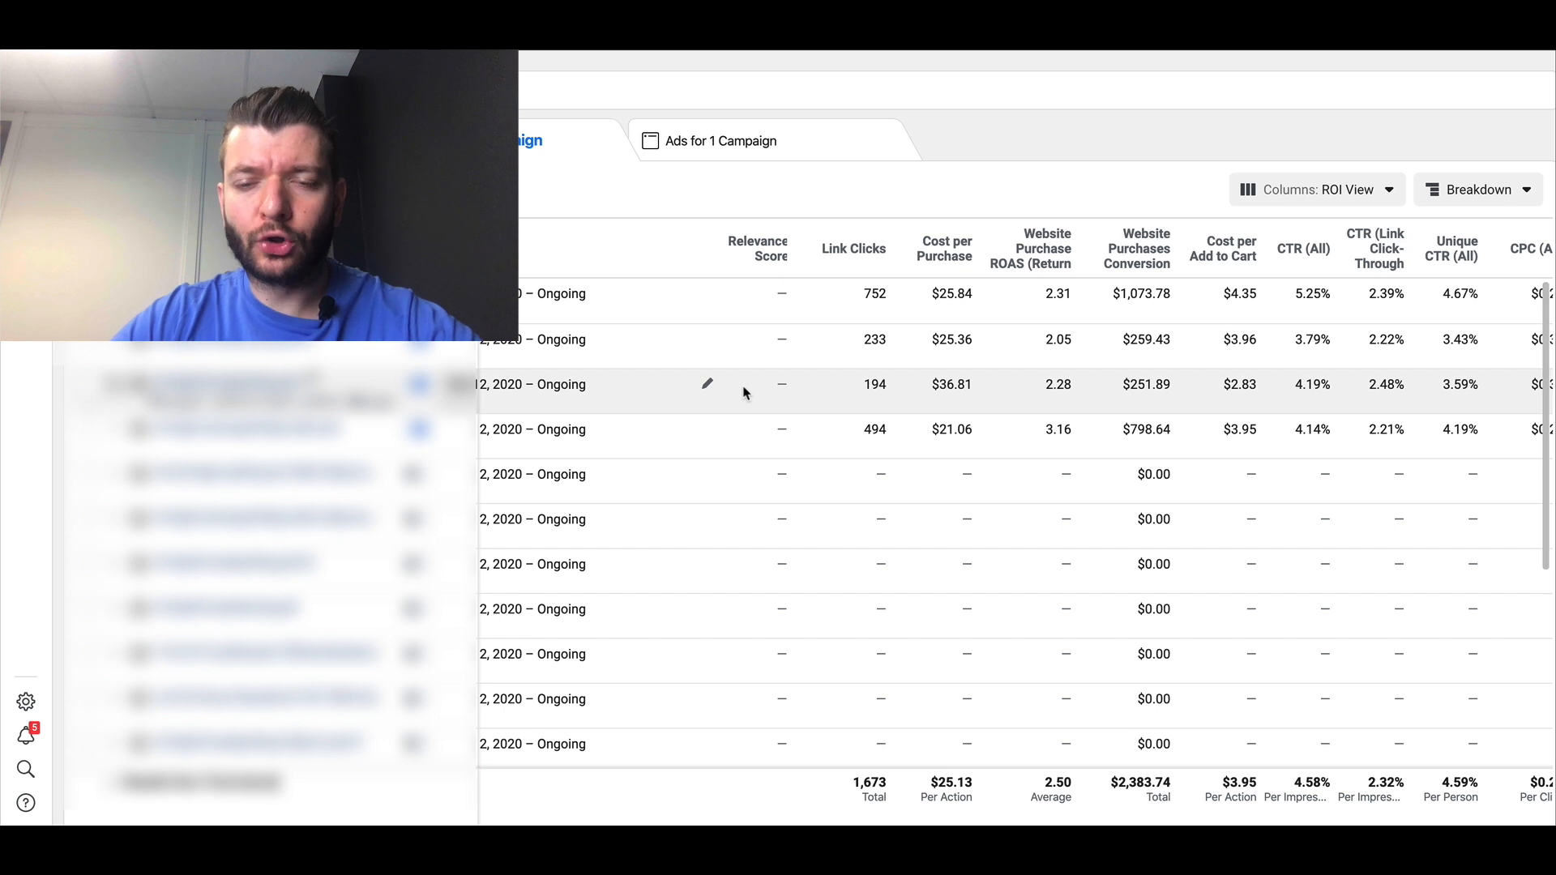
pyautogui.moveTo(1089, 384)
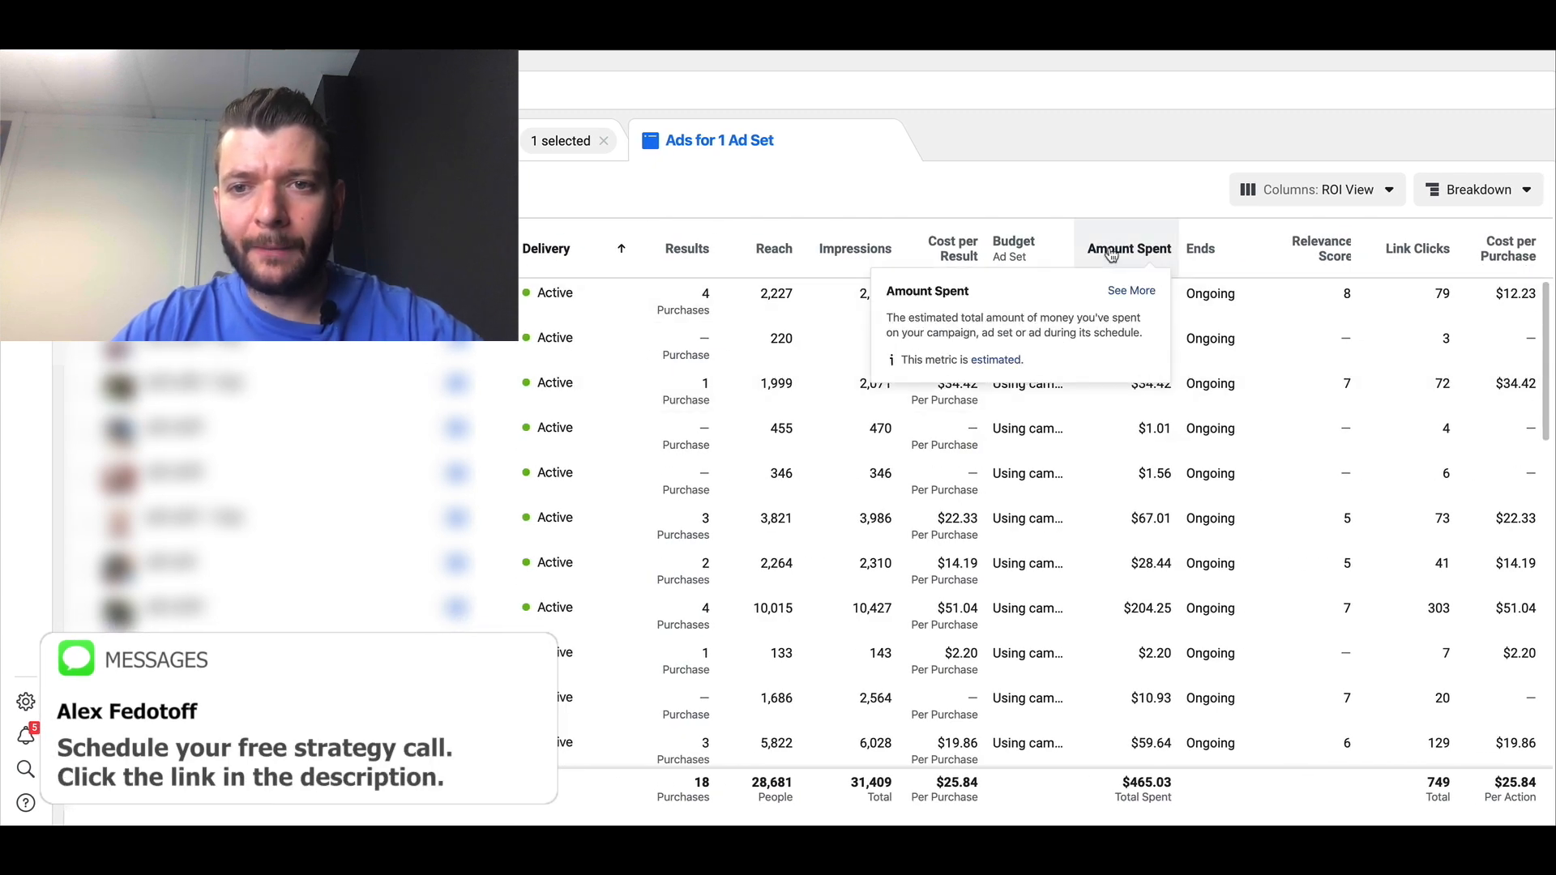
# Sort the ads by Amount Spent.
pyautogui.click(1128, 248)
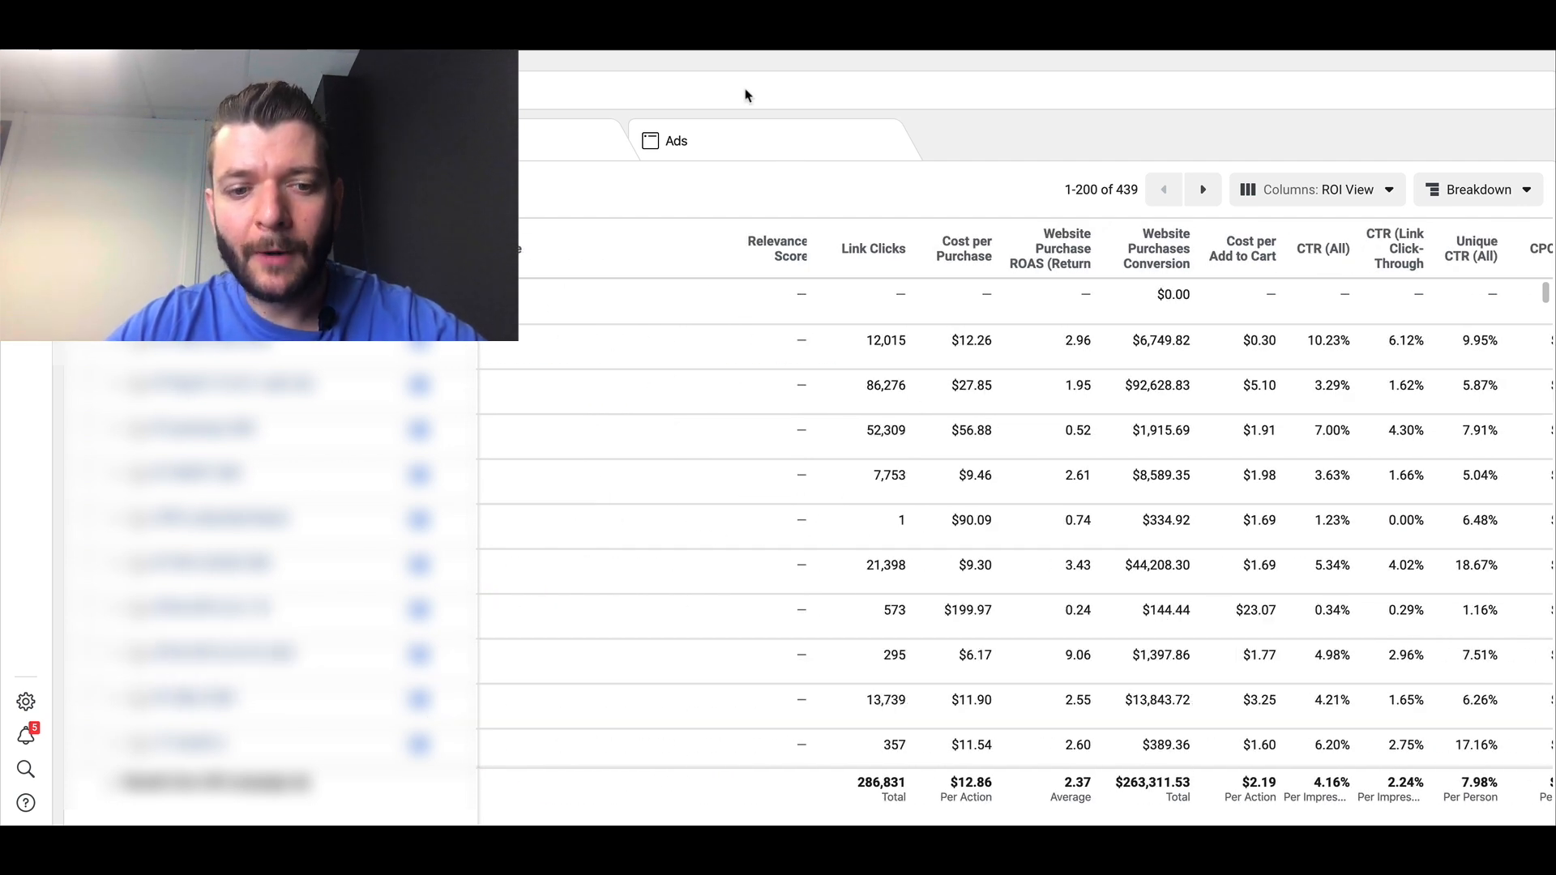
pyautogui.moveTo(697, 106)
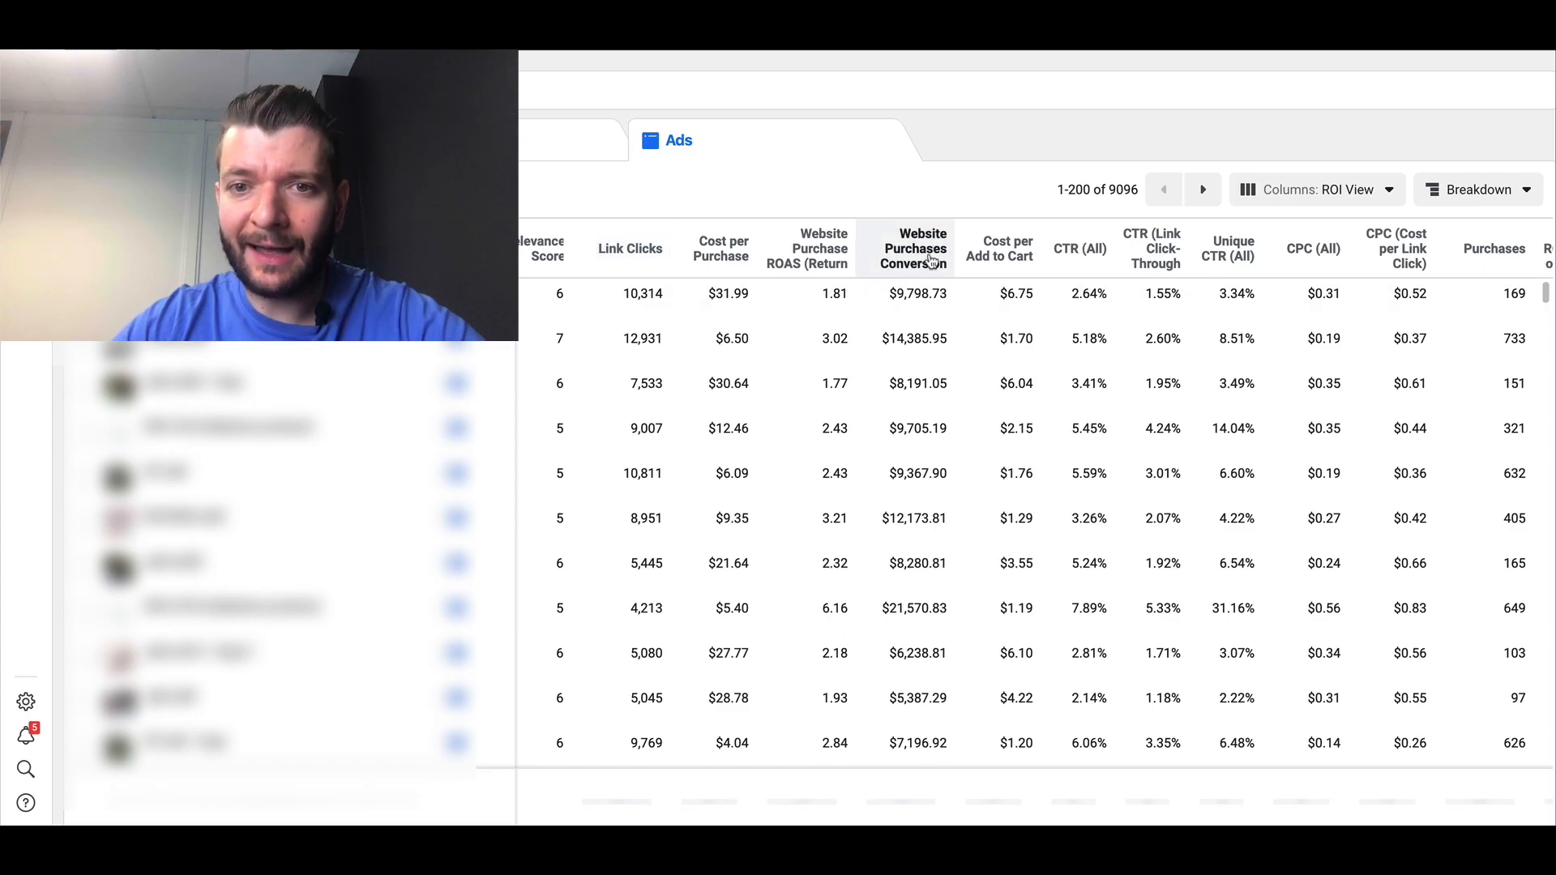
# Sort all 9,096 ads by website purchase conversion value.
pyautogui.click(910, 248)
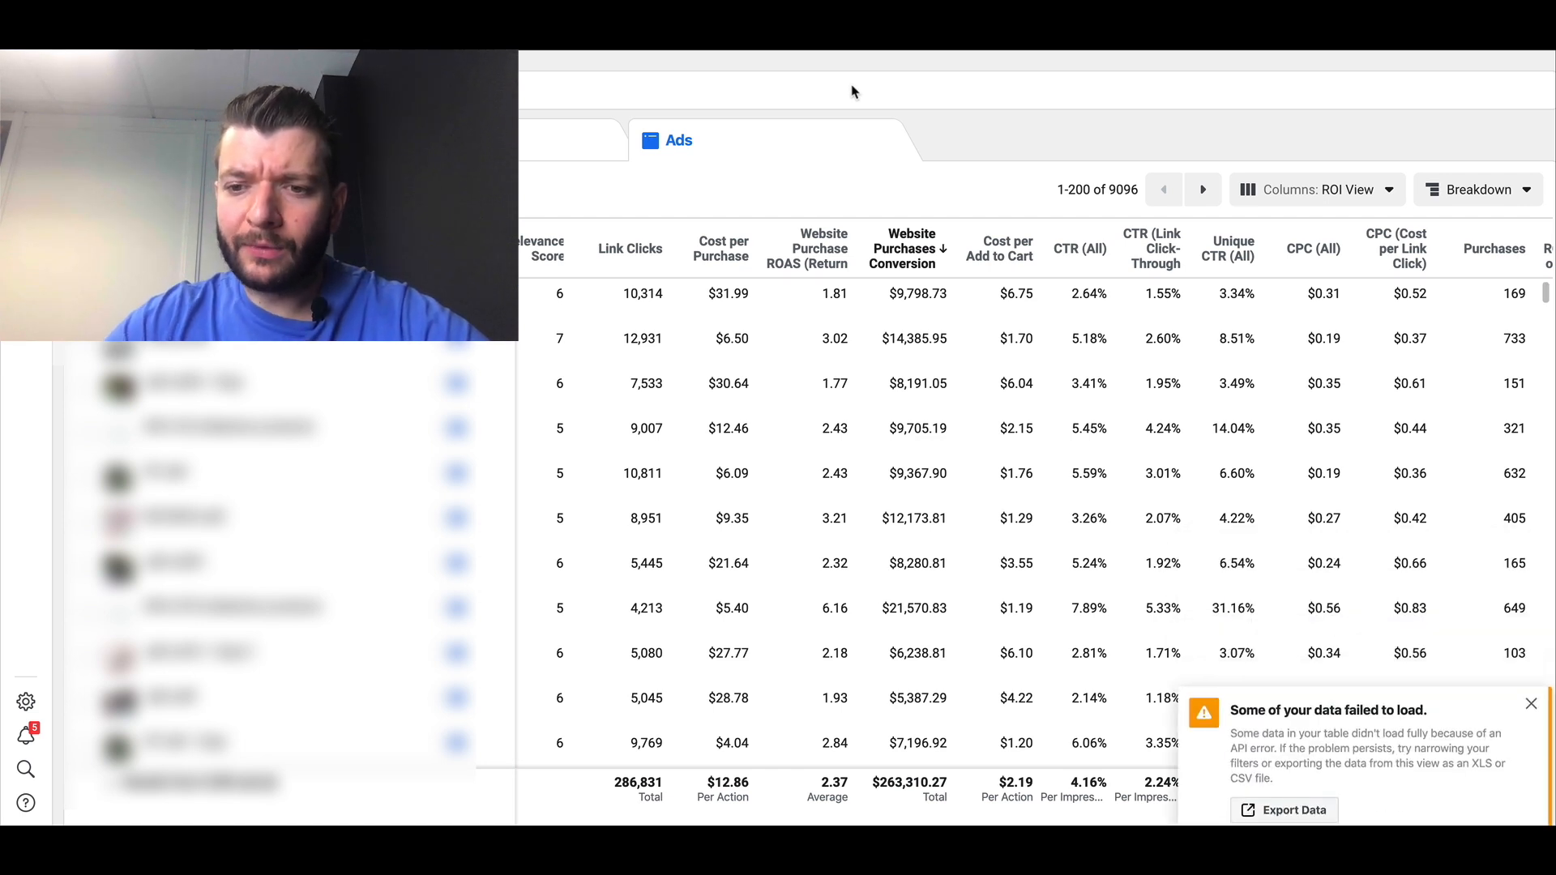
# Switch to the ad set level, listing 3,216 ad sets totalling $263,322.16.
pyautogui.click(1531, 705)
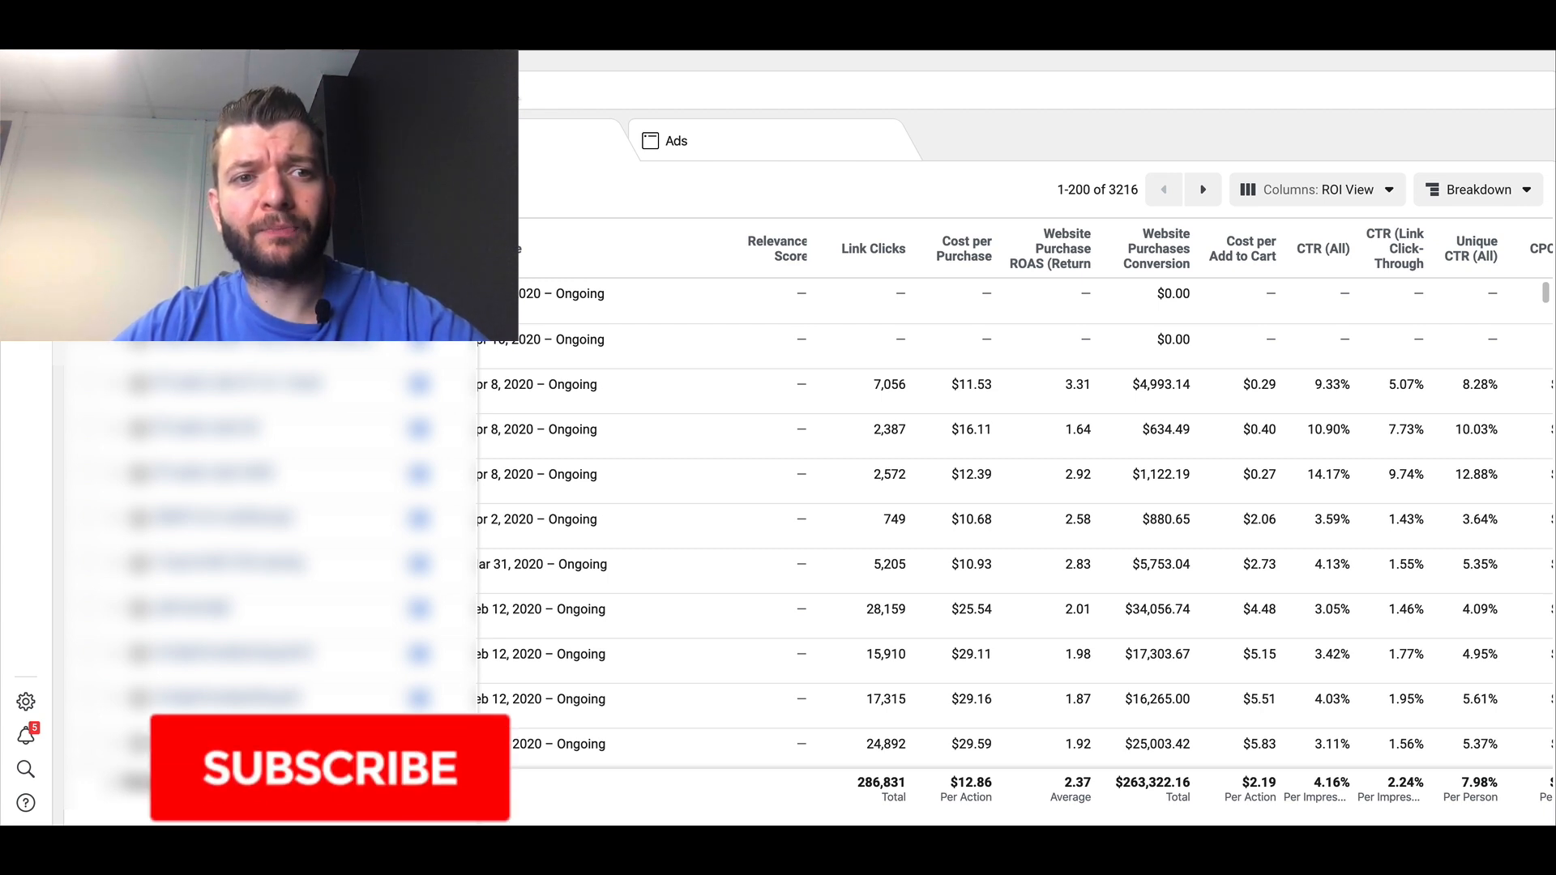
pyautogui.click(330, 766)
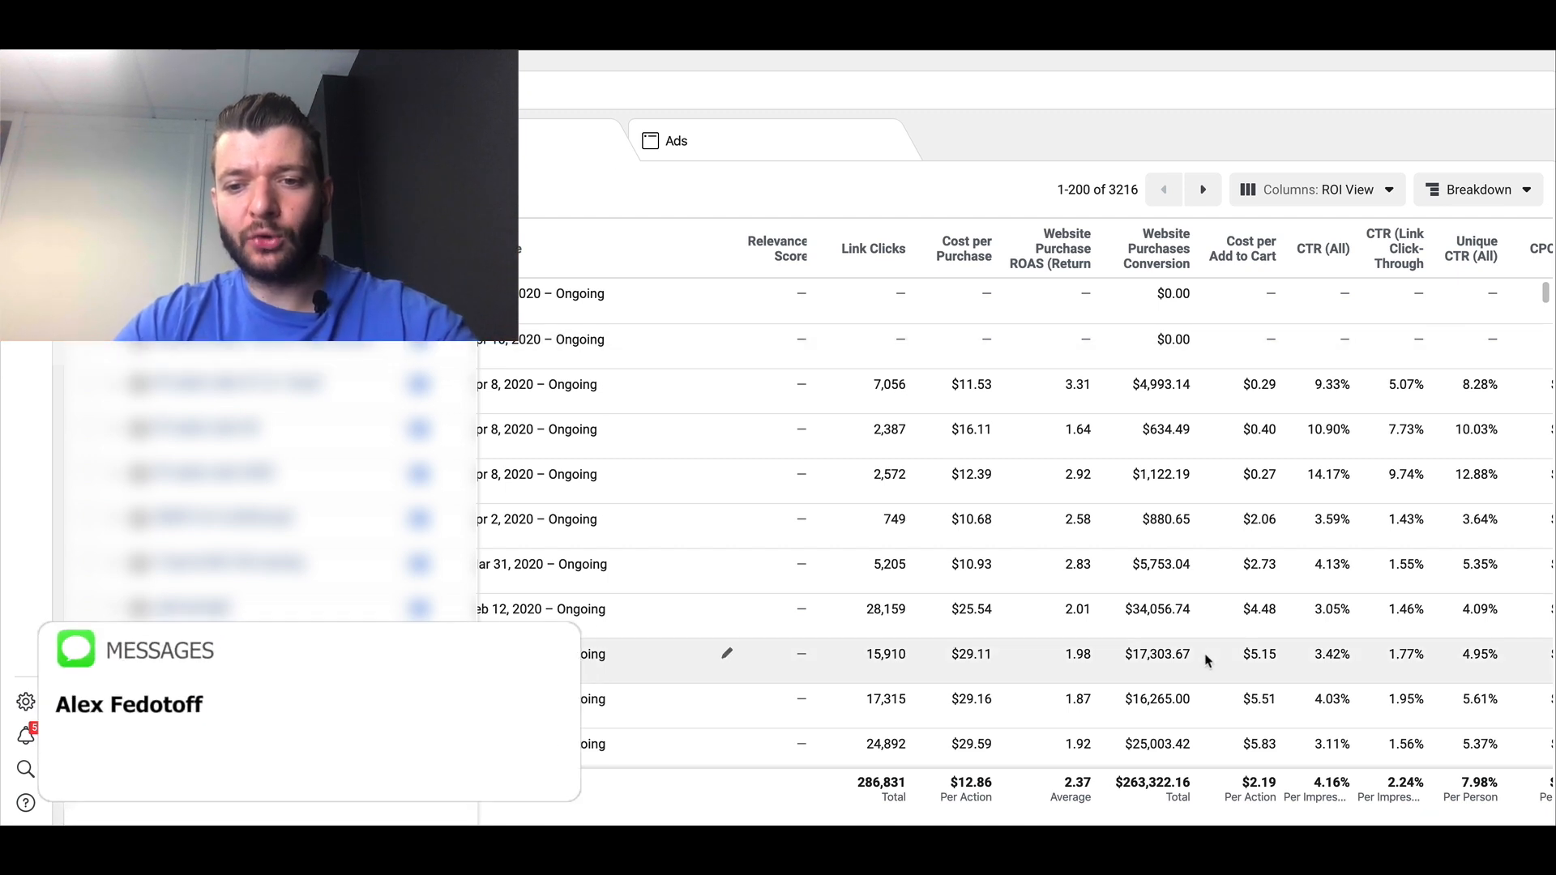
pyautogui.doubleClick(1150, 782)
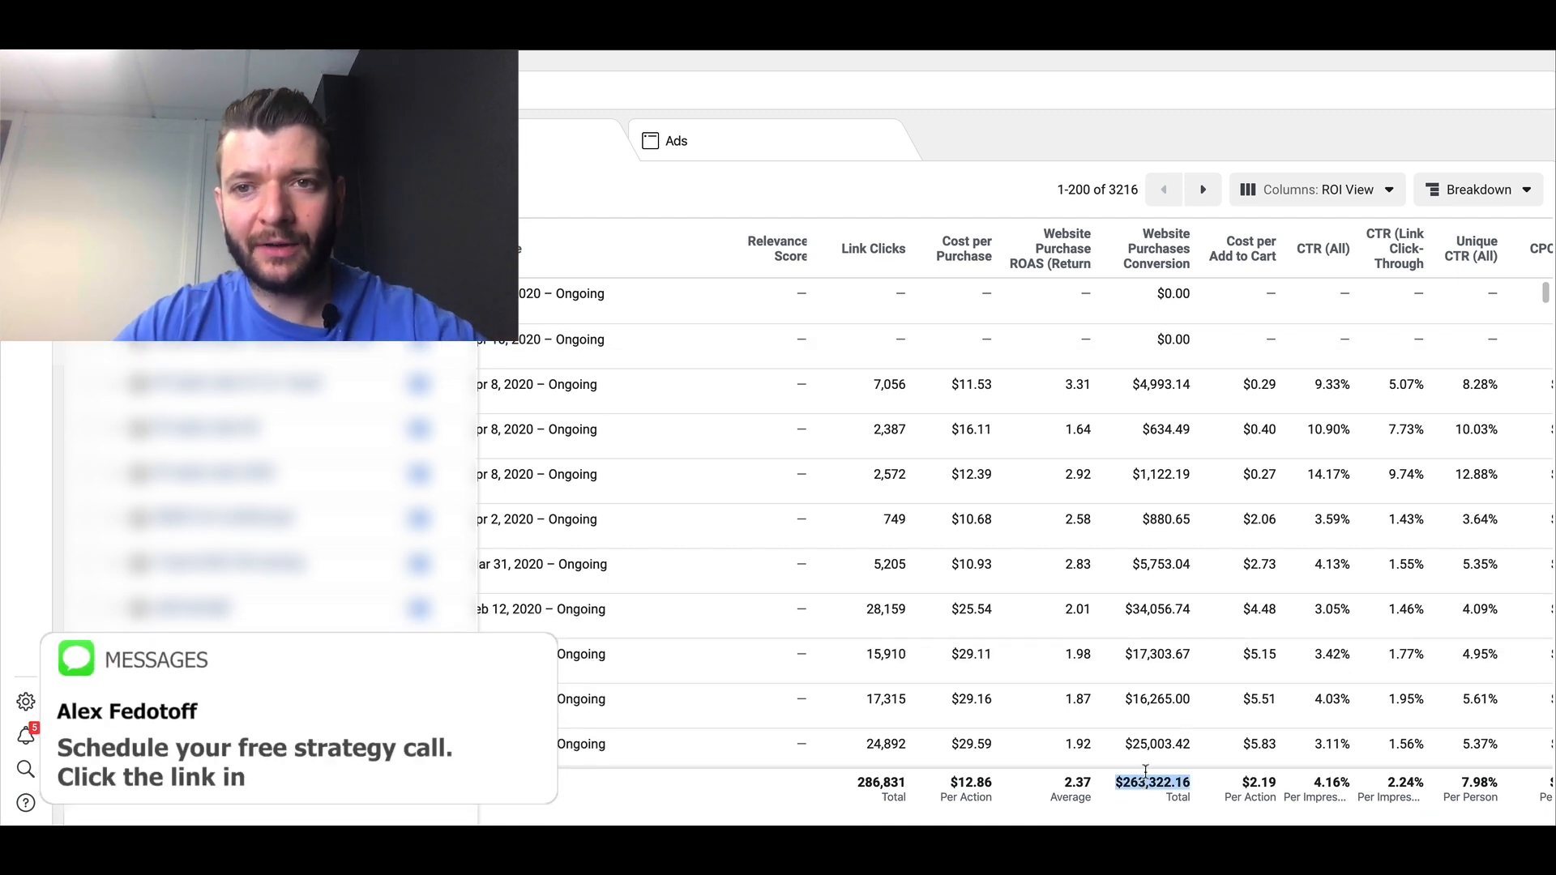